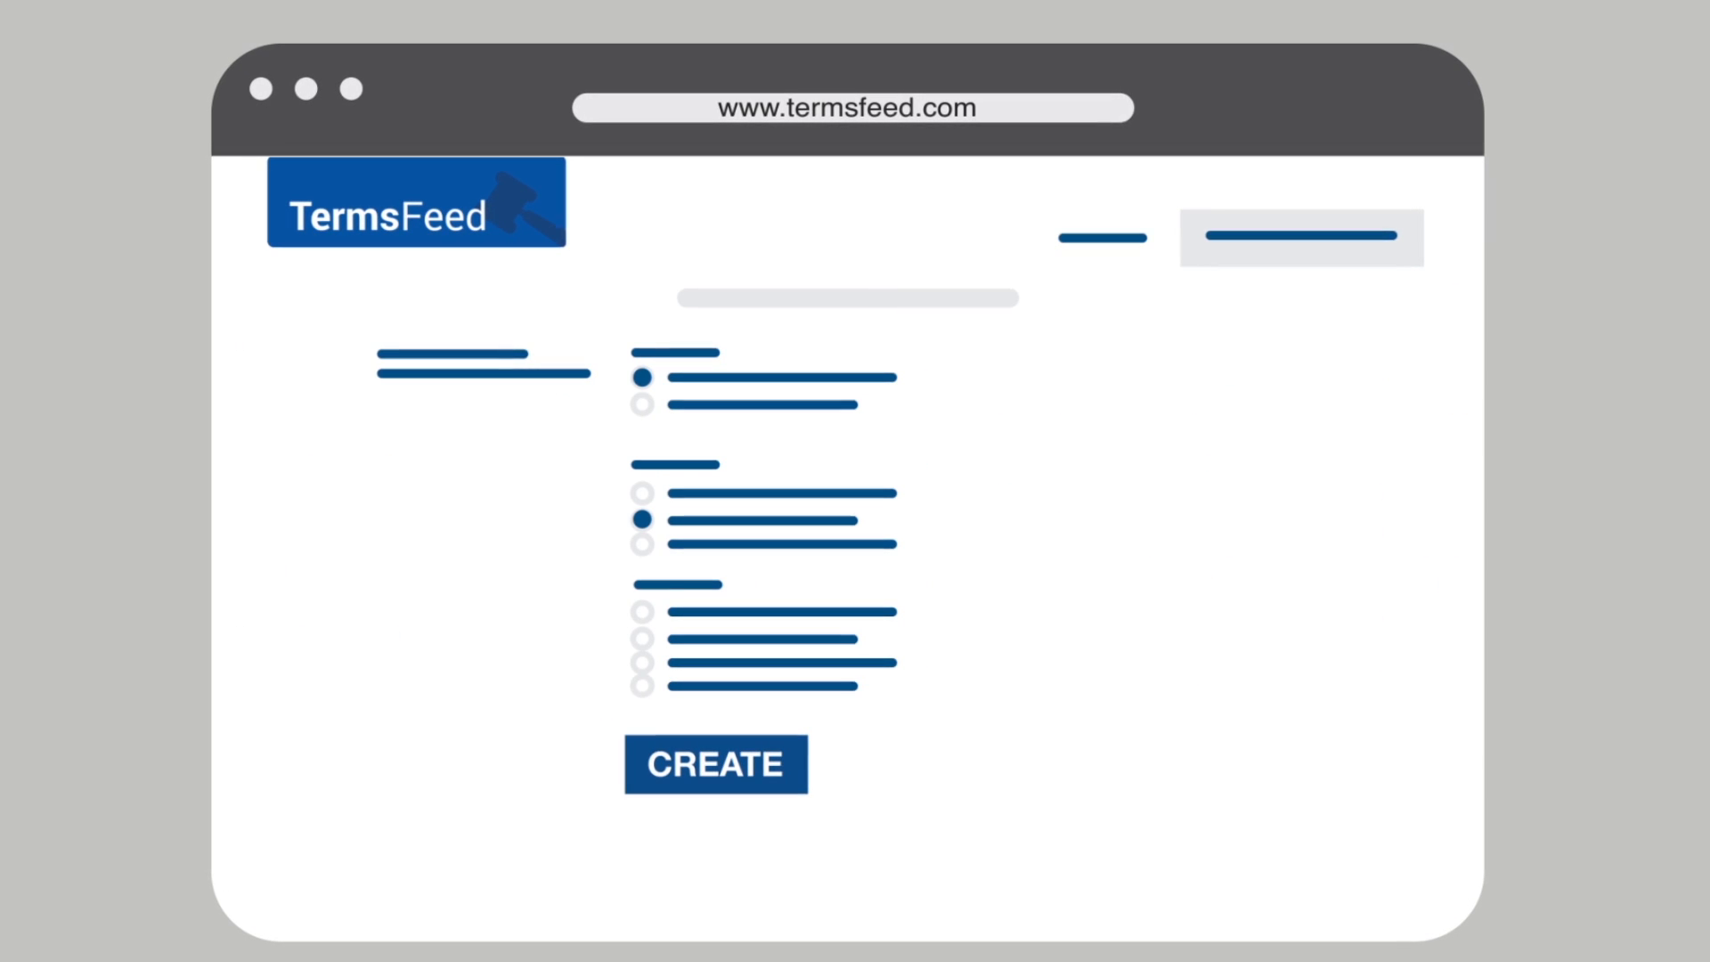
- Answer the third wizard question with its fourth (last) radio option
click(639, 686)
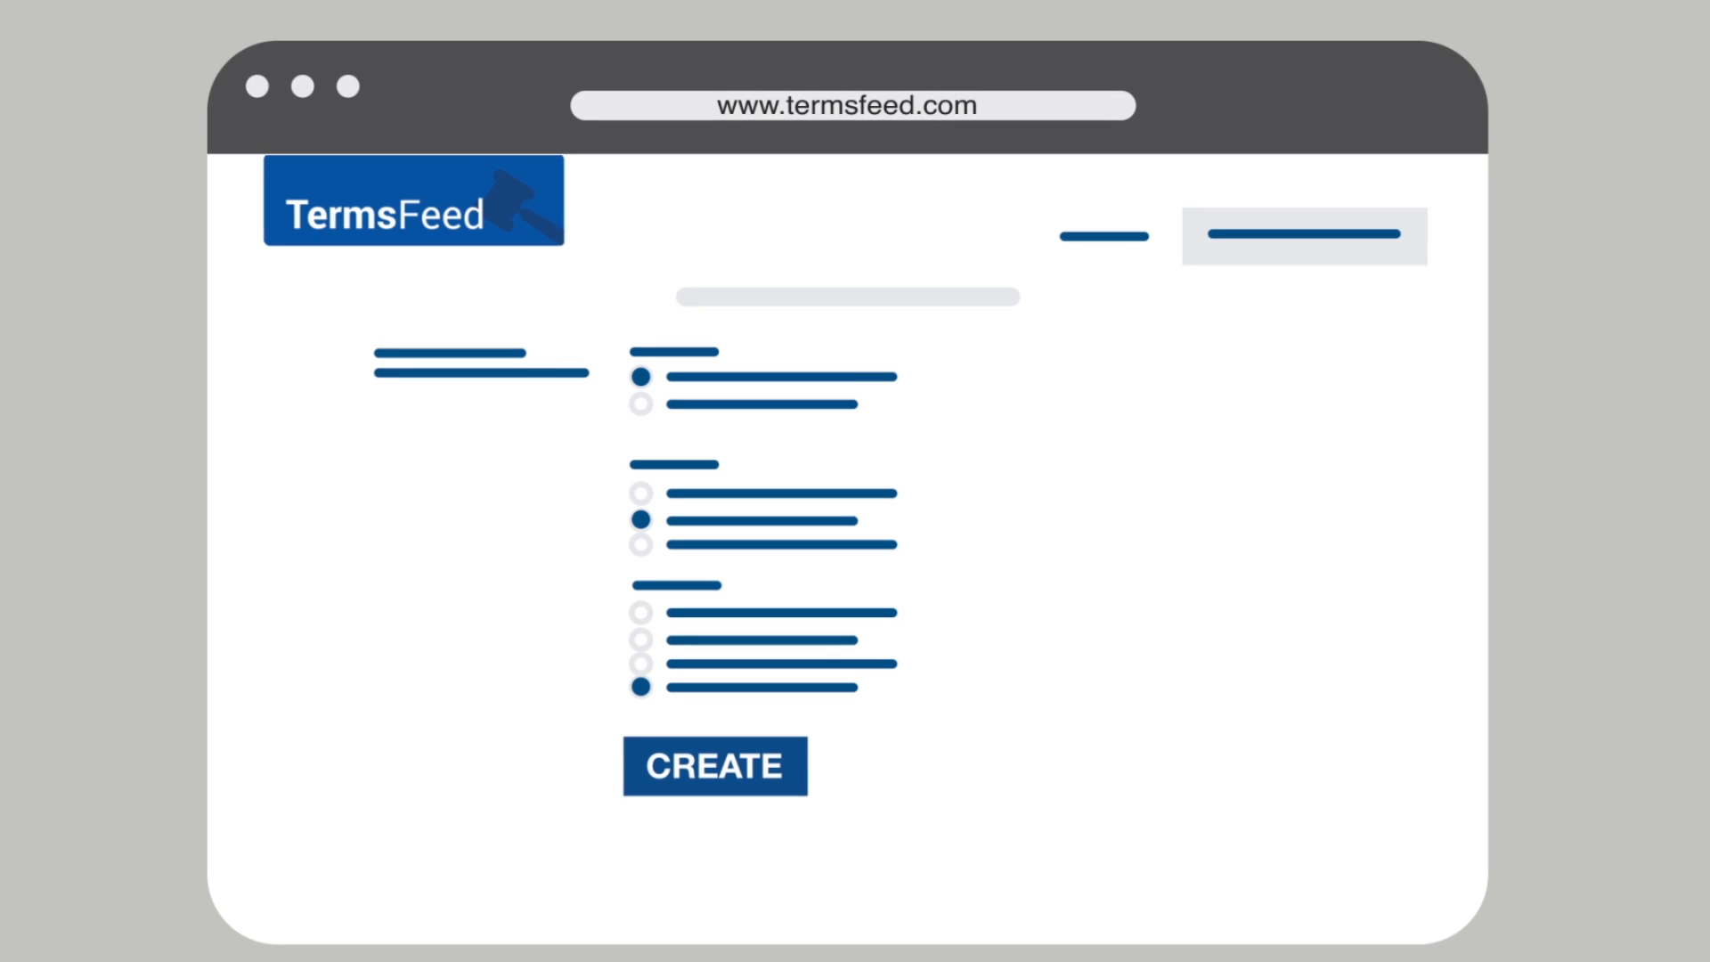